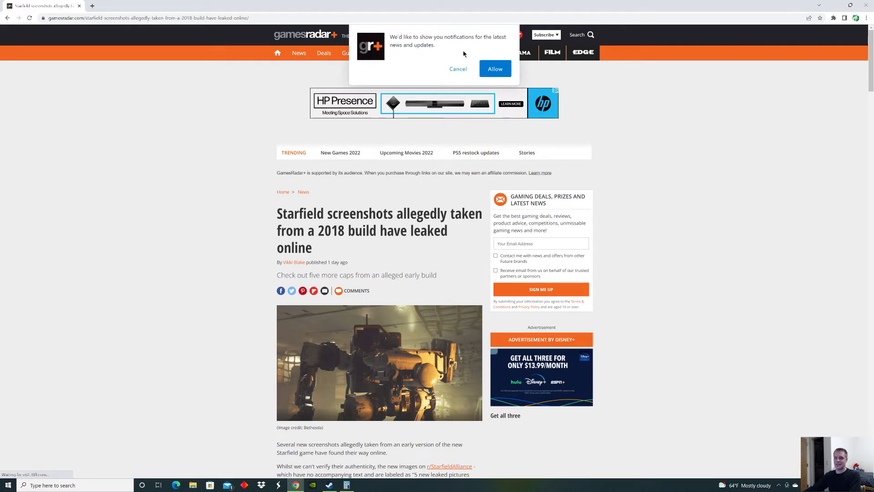
Dismiss the site's notification prompt and scroll down into the article.
left_click(457, 69)
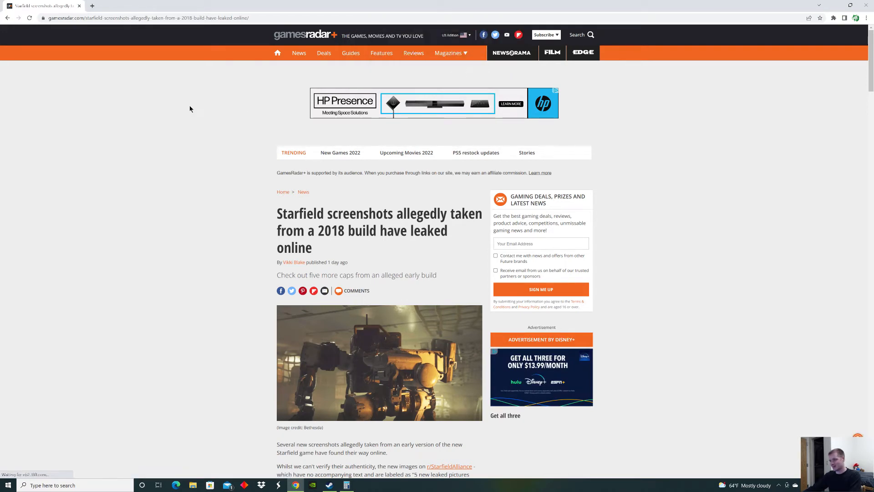
scroll("down", 3)
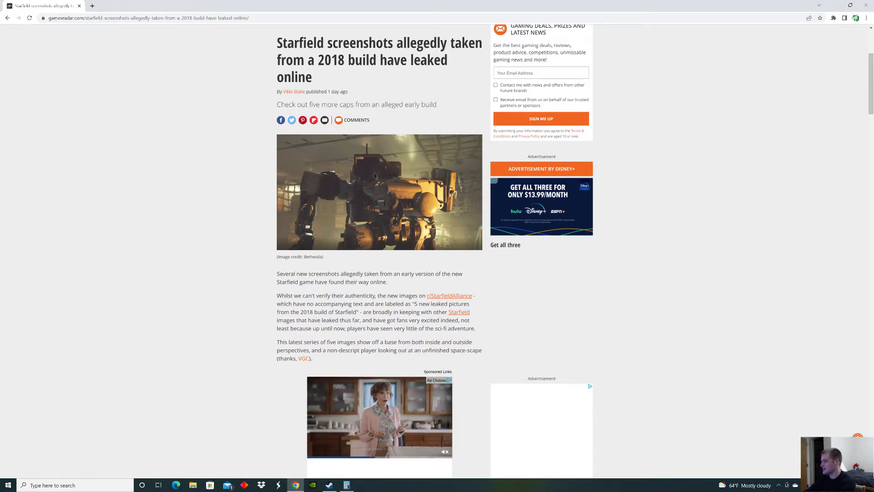
scroll("down", 3)
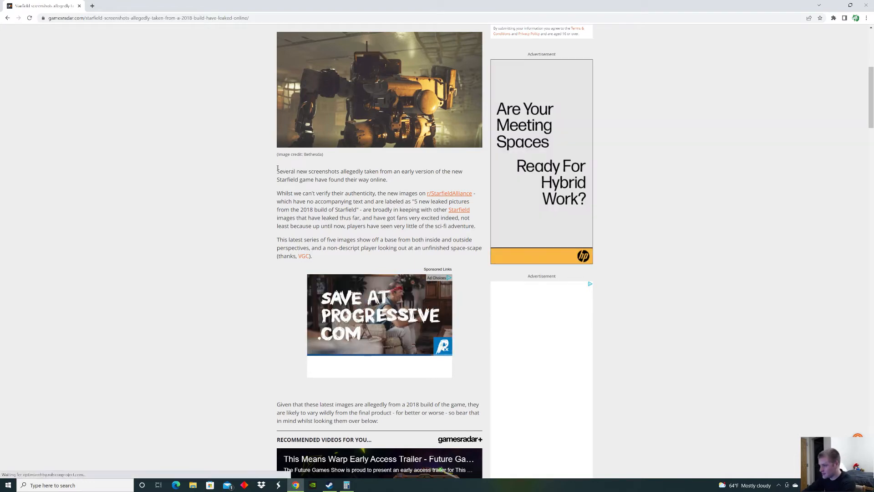
Select the paragraph about the r/StarfieldAlliance images and web-search it.
left_click_drag(276, 171, 424, 171)
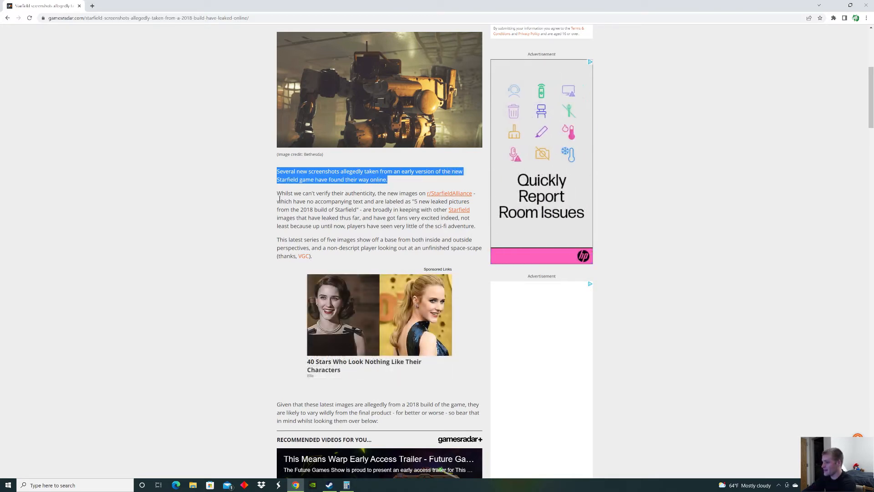
left_click_drag(277, 193, 399, 193)
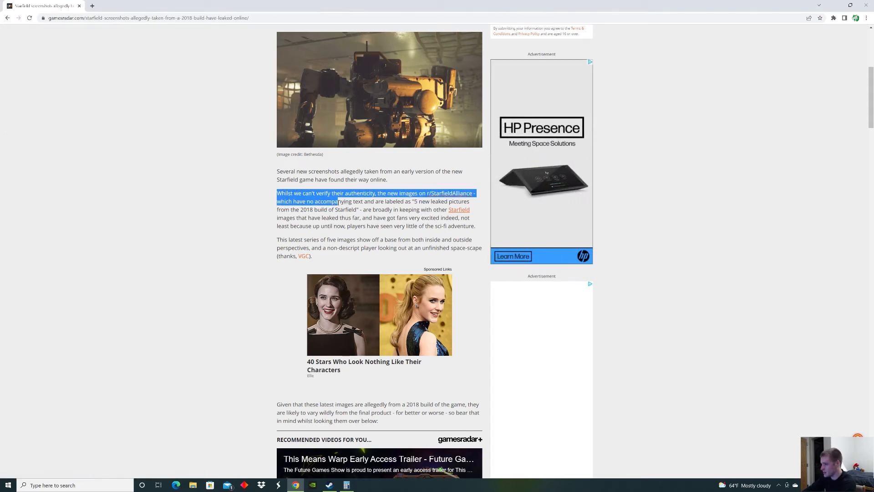
left_click_drag(338, 201, 419, 201)
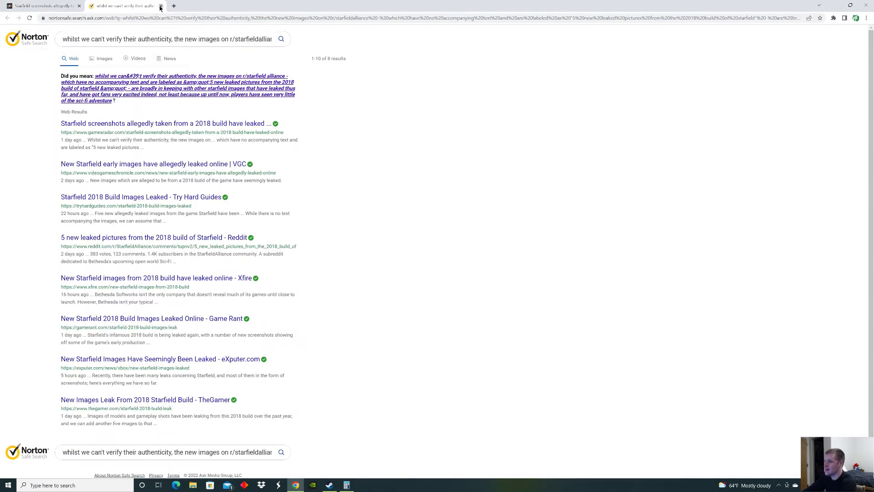
Close the search tab, select the 'Given that...' sentence, and reach the embedded Reddit post.
left_click(167, 123)
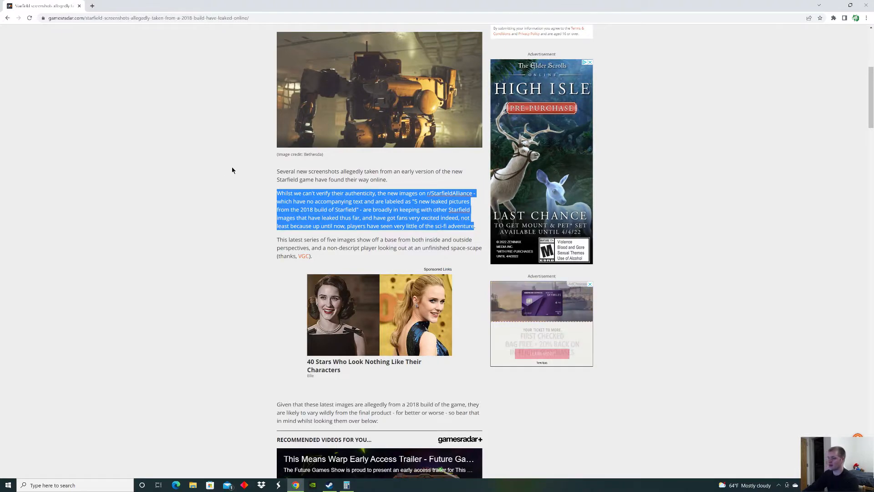
scroll("down", 3)
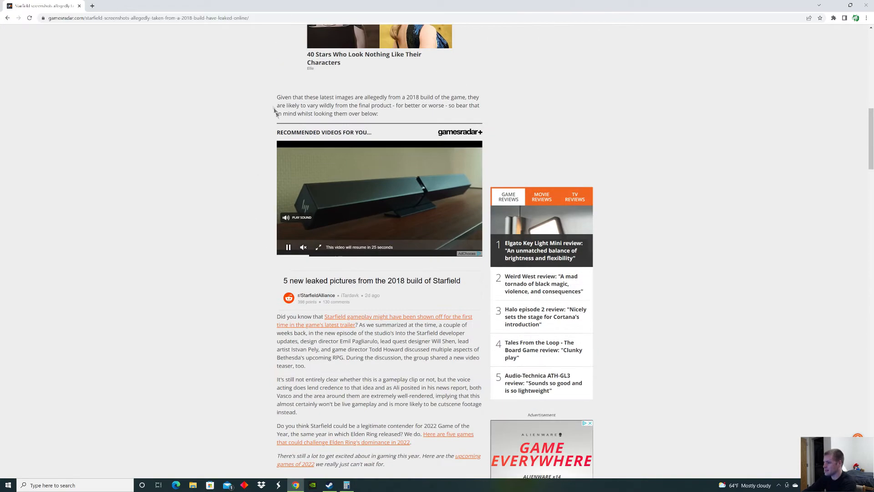
left_click_drag(277, 97, 422, 104)
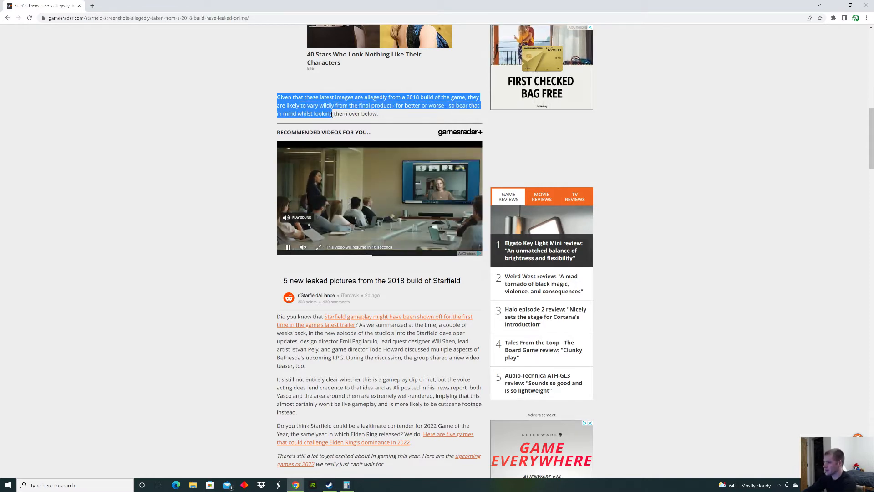
scroll("down", 3)
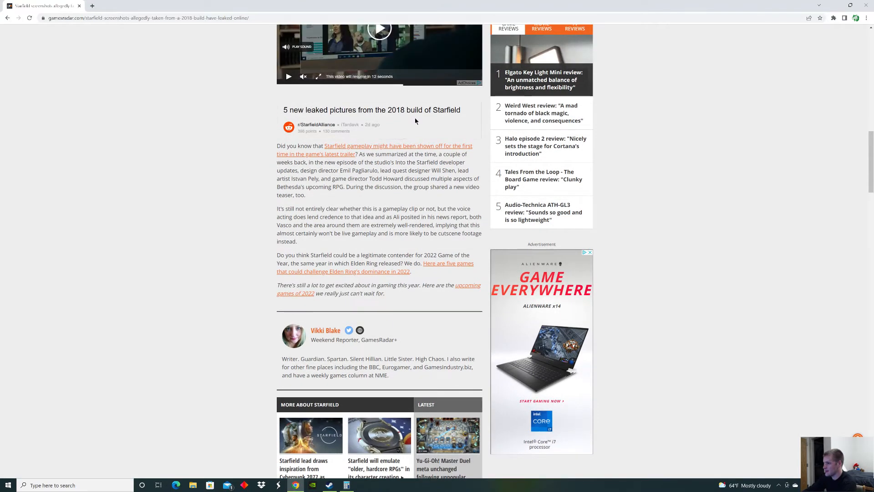
Open the embedded r/StarfieldAlliance post and view its first leaked picture full-size.
left_click(316, 125)
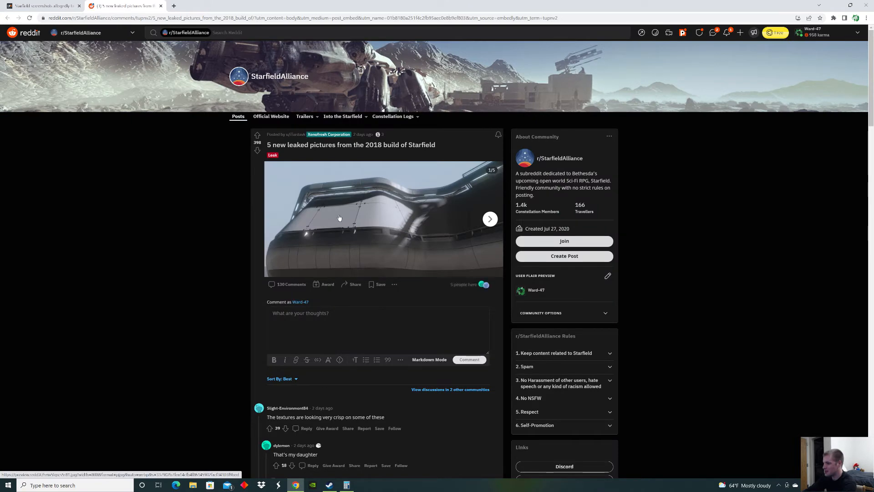
left_click(339, 218)
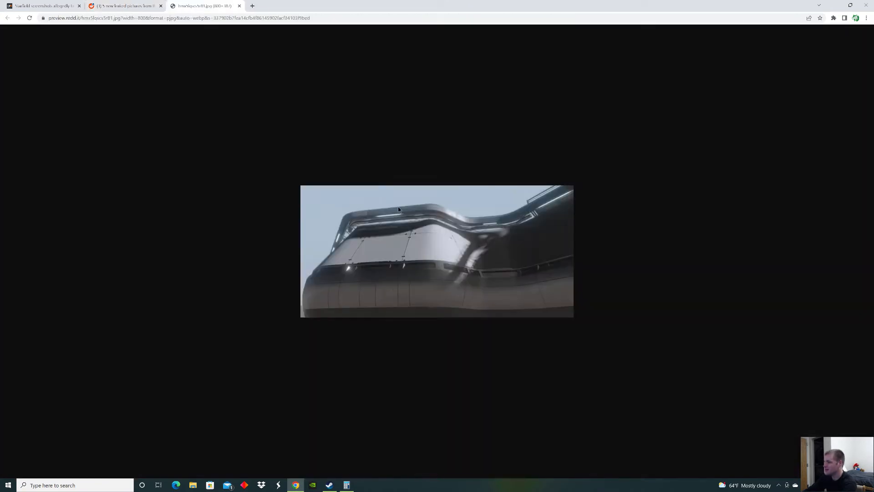
mouse_move(632, 281)
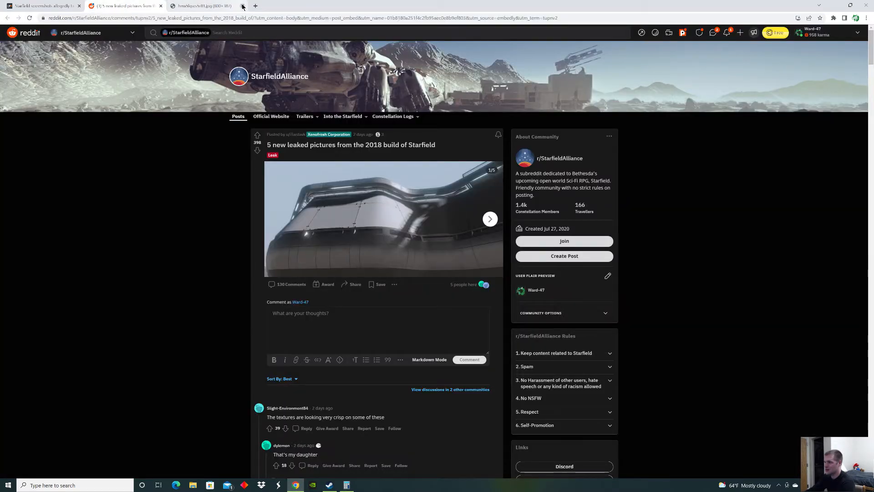
Step through the leaked-pictures gallery to image 3 of 5, the overhead interior shot.
left_click(489, 219)
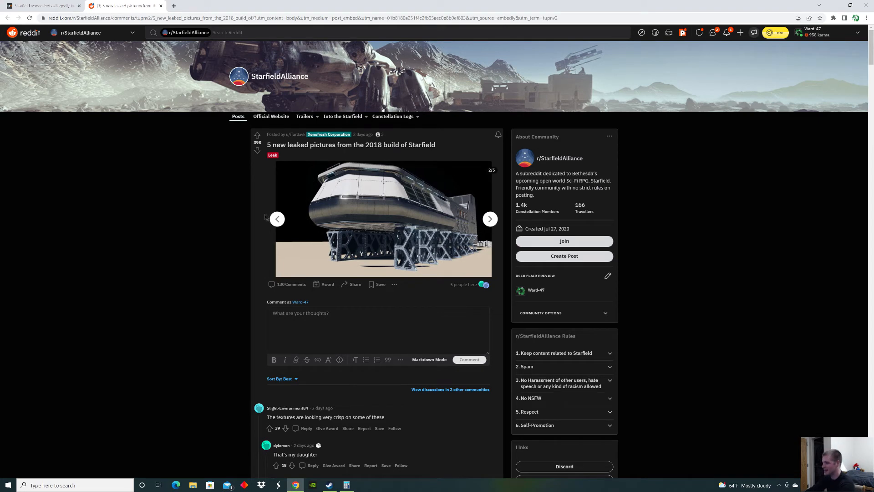
left_click(277, 219)
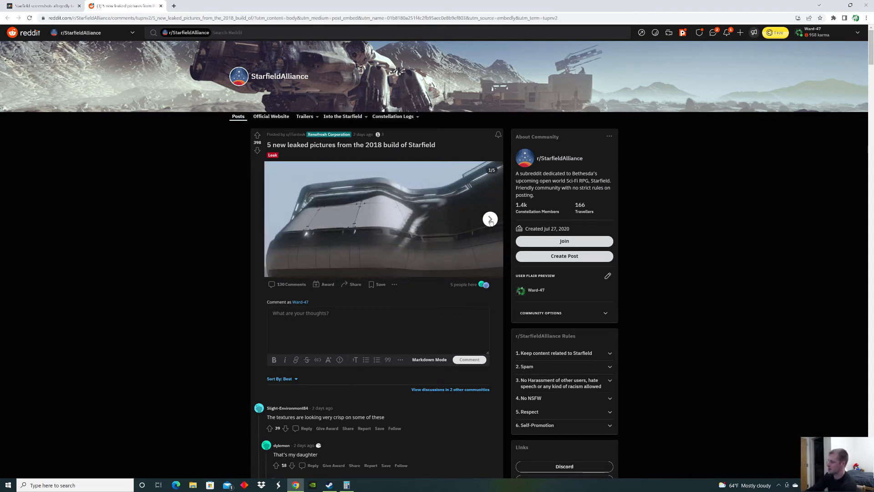
left_click(489, 218)
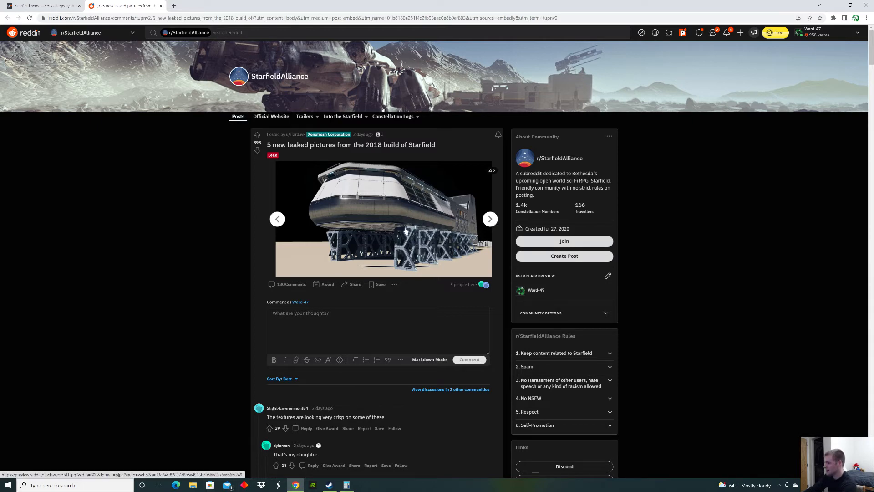
mouse_move(403, 242)
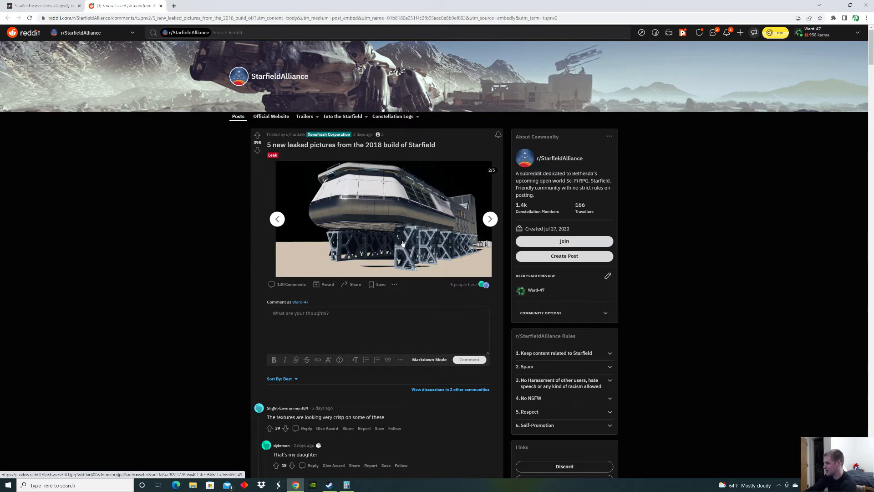
mouse_move(471, 228)
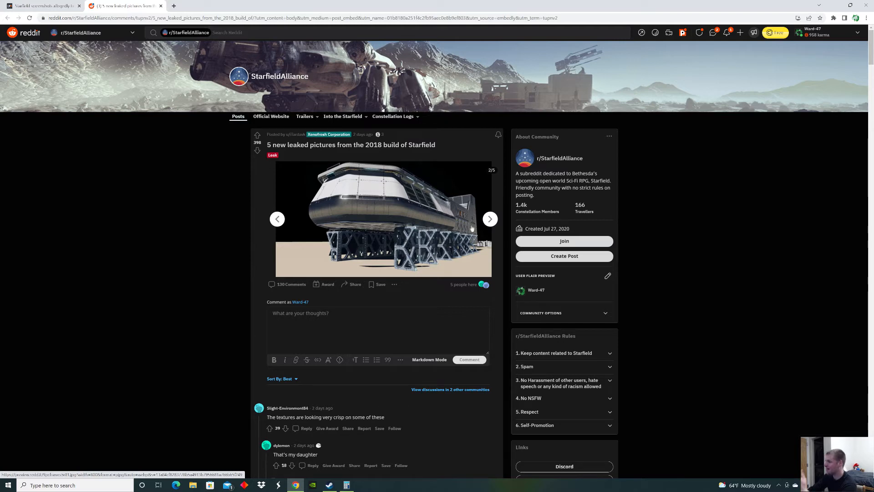
mouse_move(489, 219)
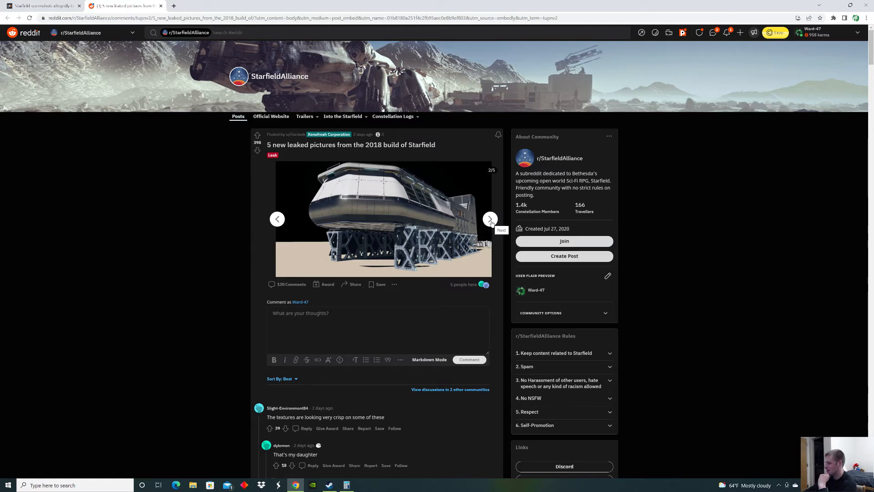
left_click(490, 219)
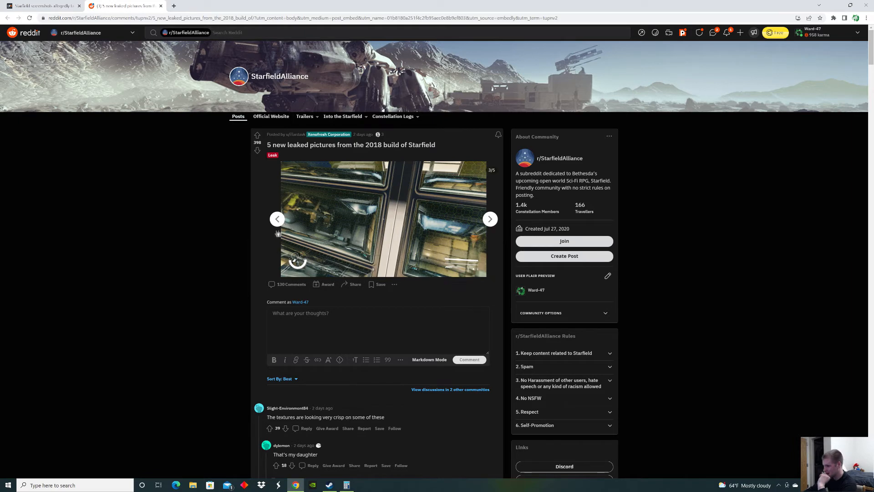
mouse_move(278, 218)
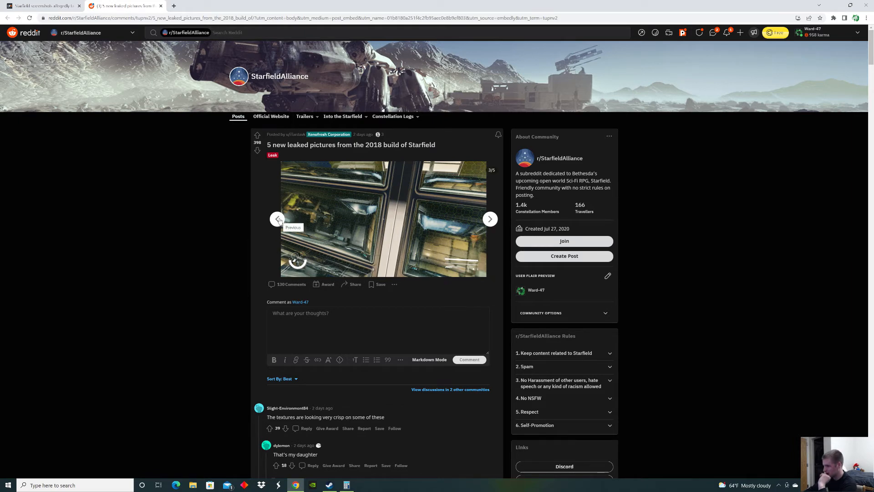
left_click(277, 218)
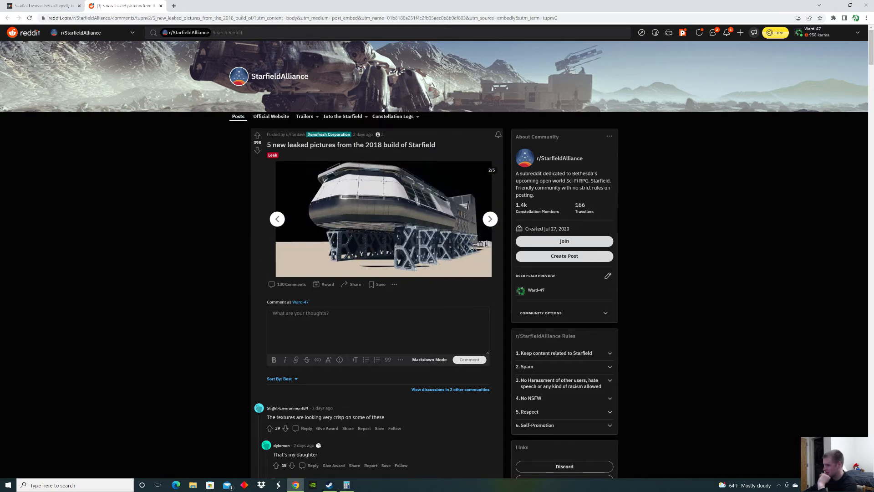
left_click(489, 219)
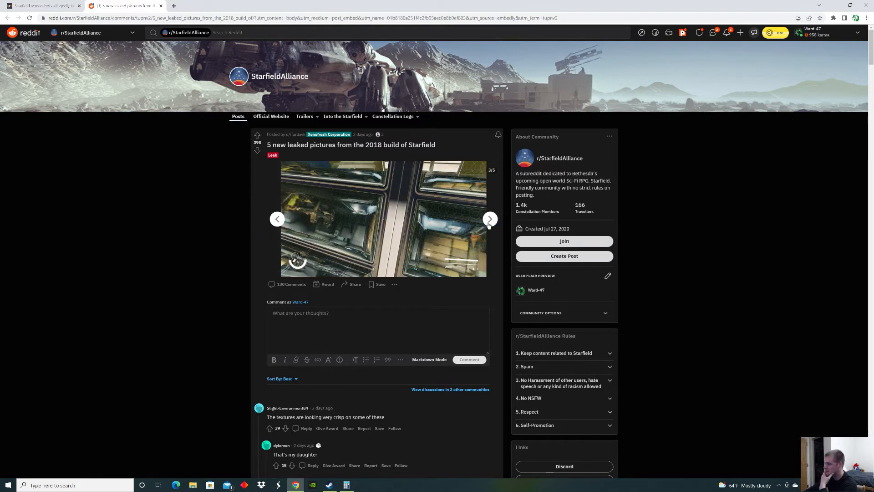
View gallery images 4 and 5, go back, end on 5/5, then return to GamesRadar.
left_click(489, 218)
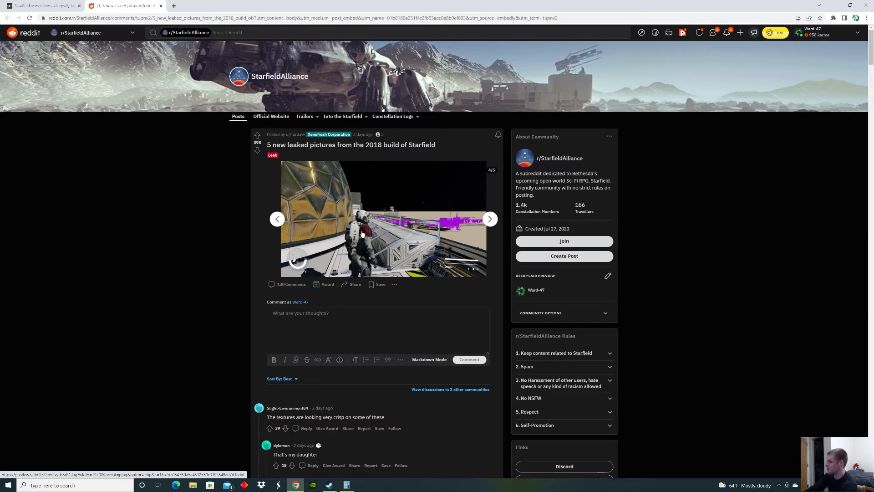
mouse_move(424, 213)
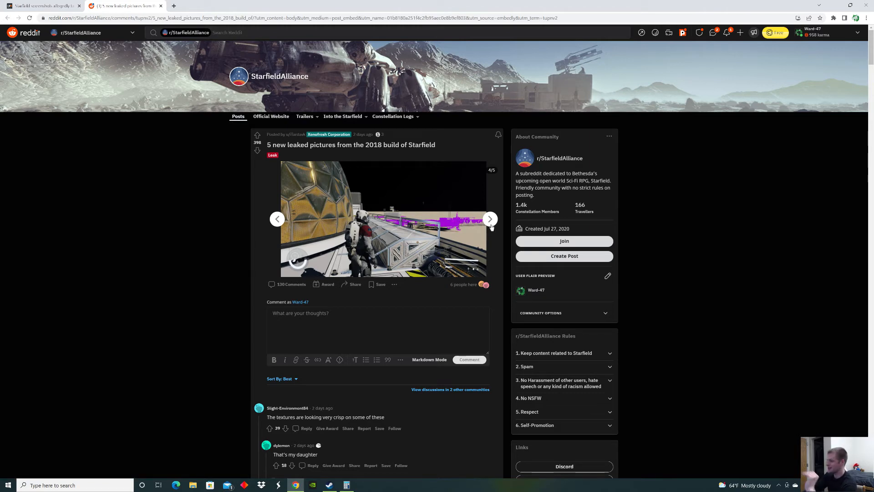
left_click(489, 219)
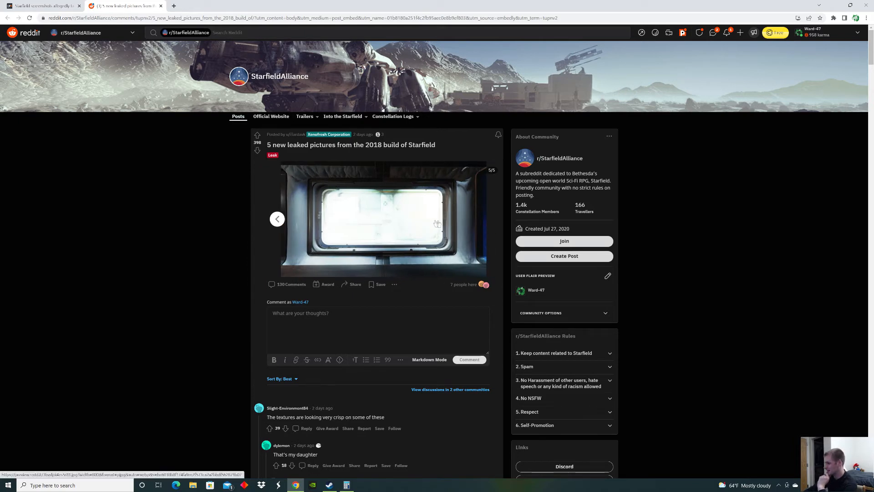
mouse_move(460, 226)
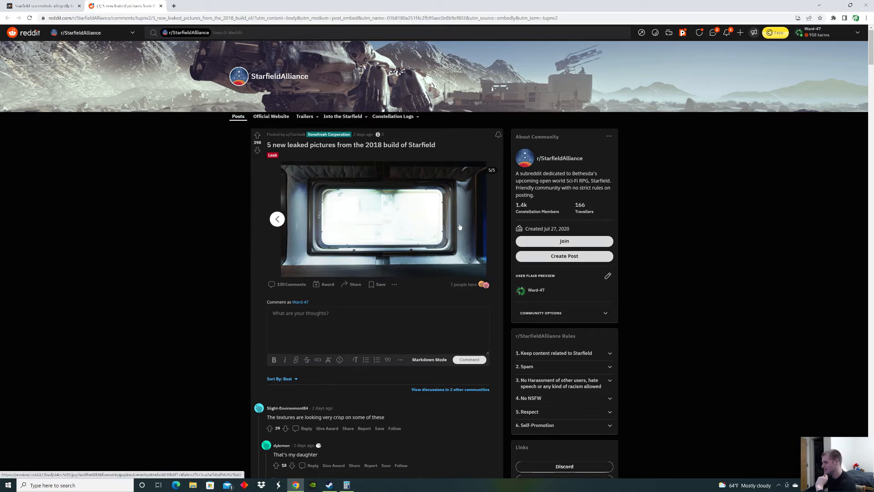
mouse_move(287, 219)
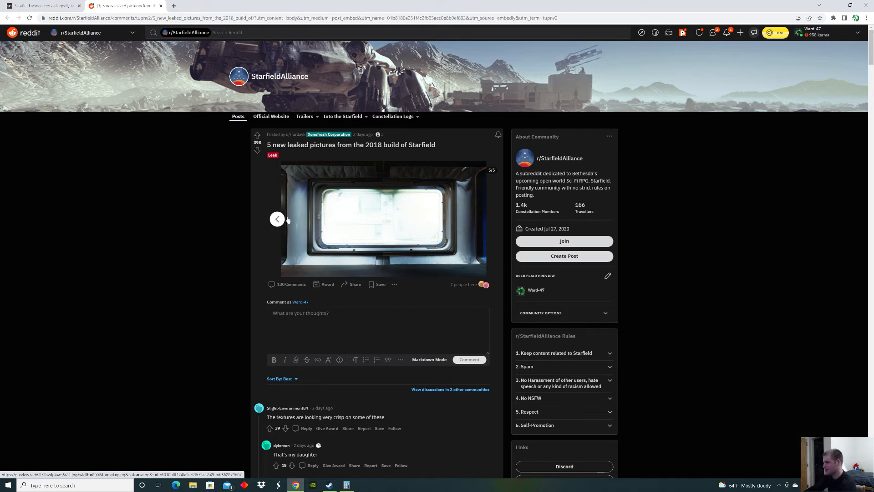
left_click(277, 218)
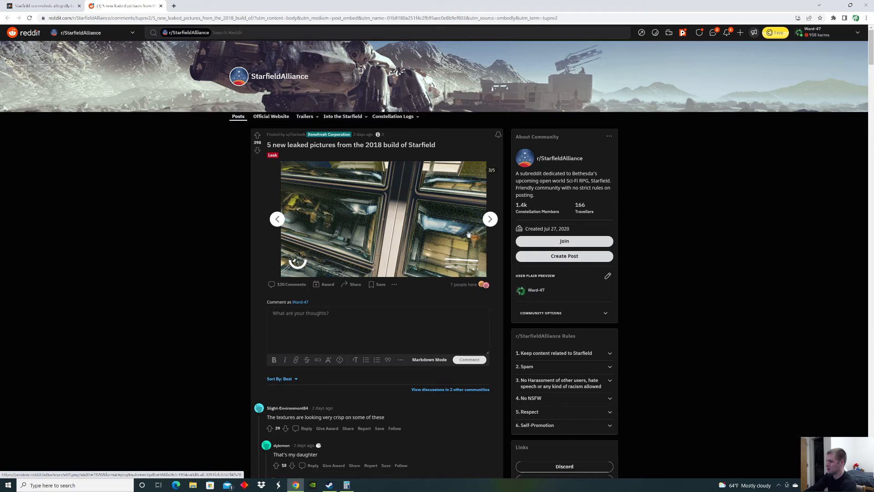
mouse_move(361, 230)
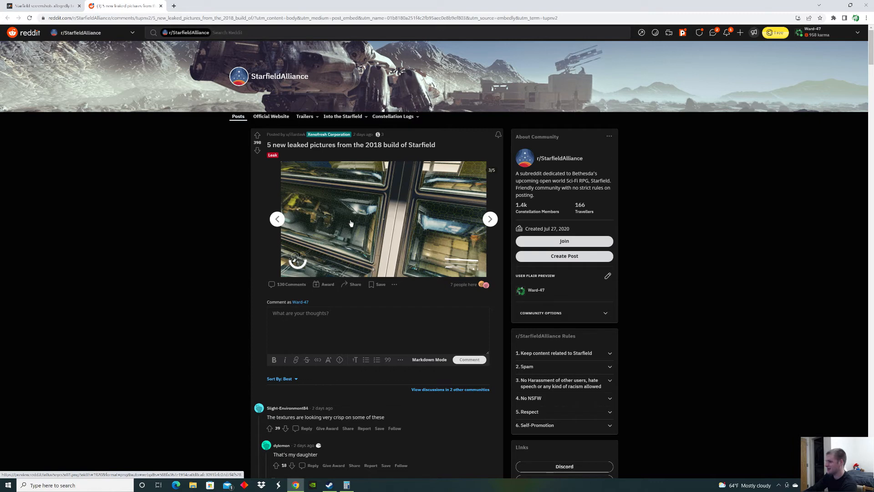
mouse_move(350, 226)
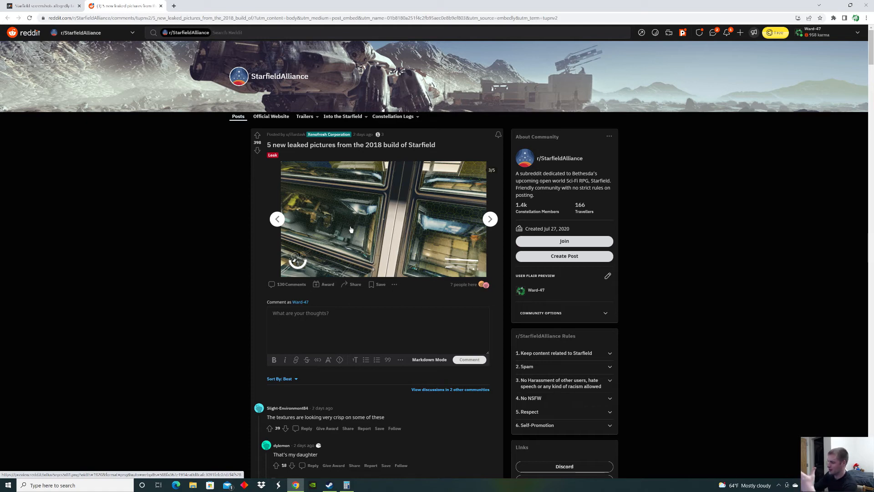
mouse_move(338, 218)
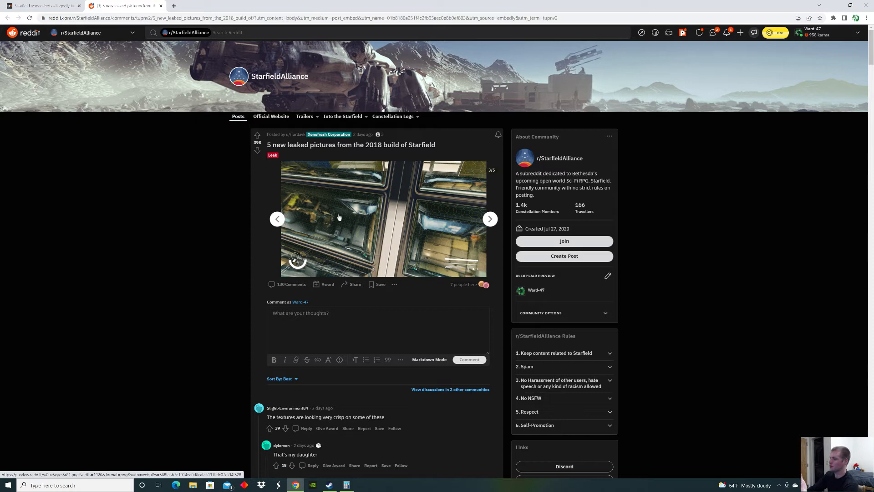
mouse_move(352, 217)
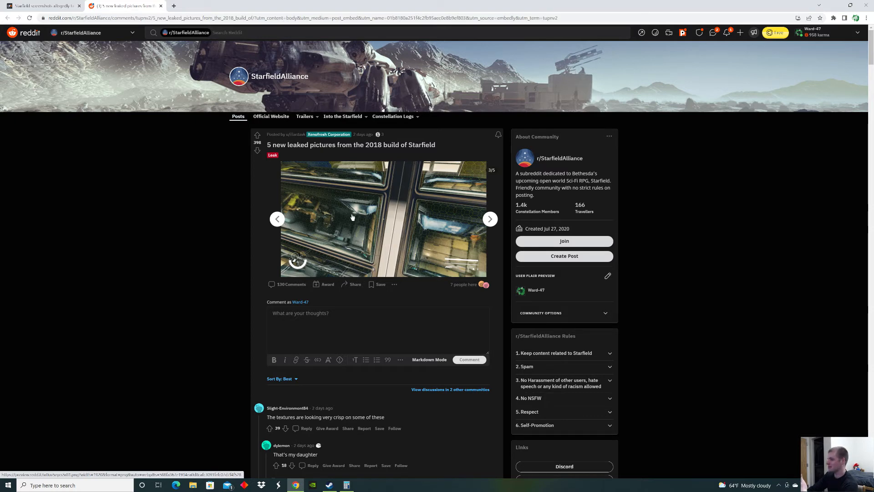
mouse_move(490, 218)
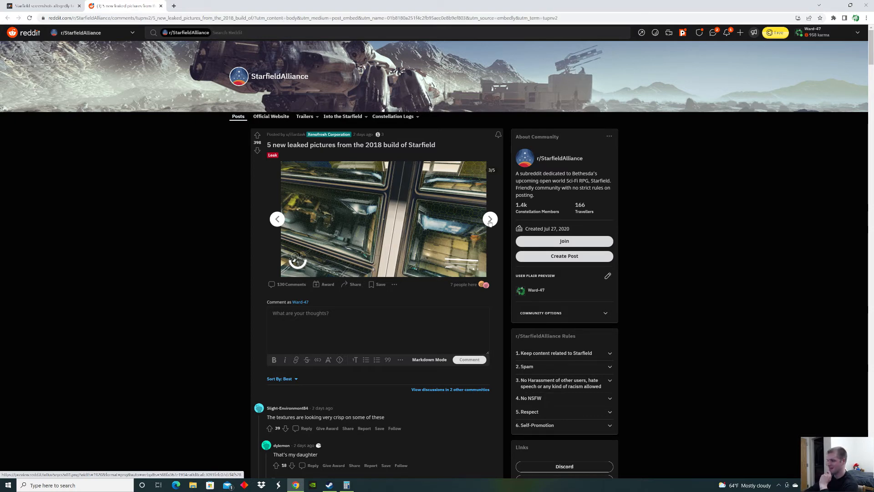
left_click(490, 218)
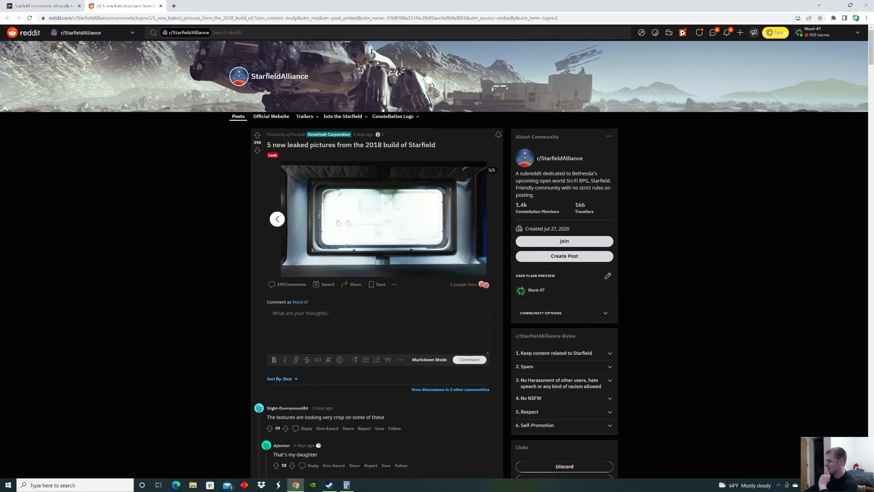
left_click(42, 5)
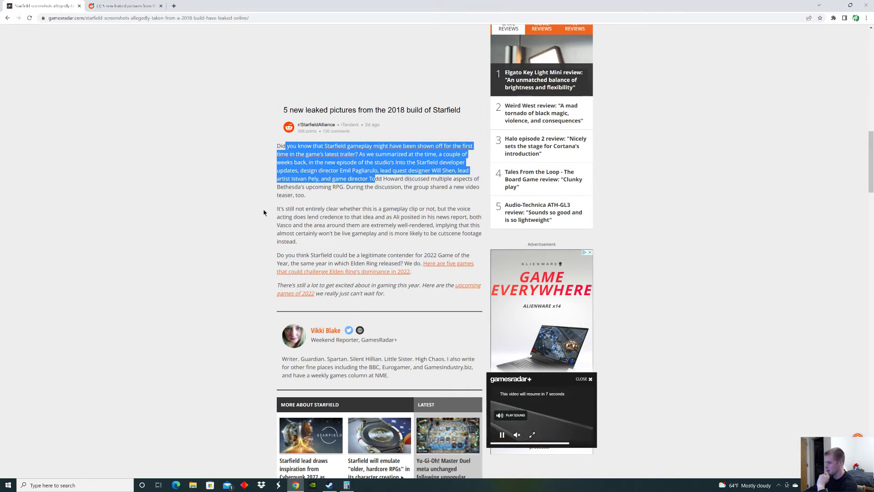
Highlight the paragraphs questioning whether the clip is gameplay or cutscene rendering.
left_click_drag(278, 208, 400, 208)
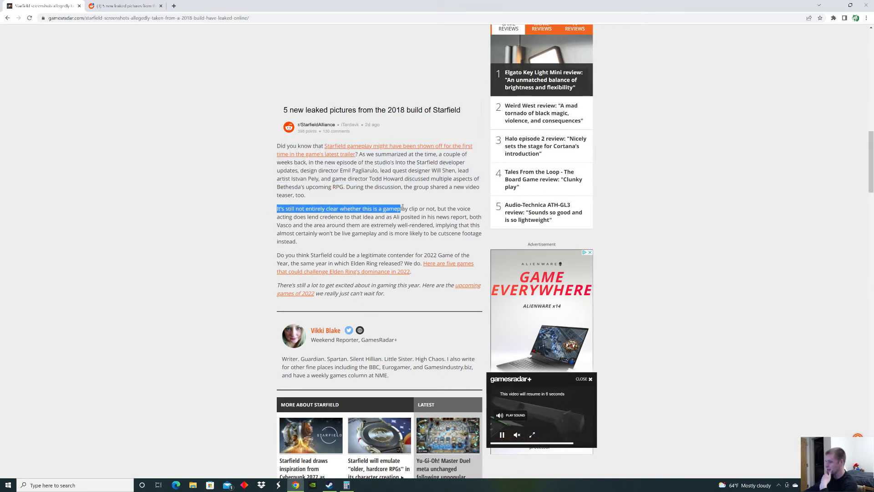
left_click_drag(401, 208, 377, 216)
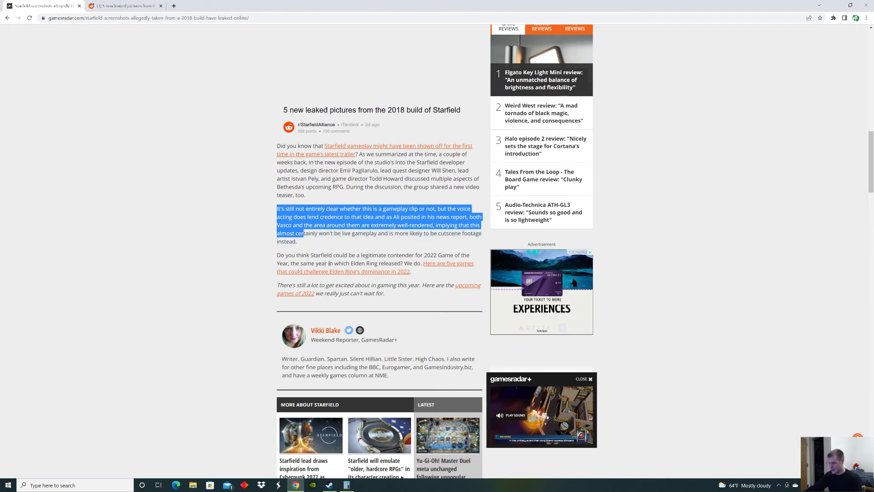
scroll("down", 3)
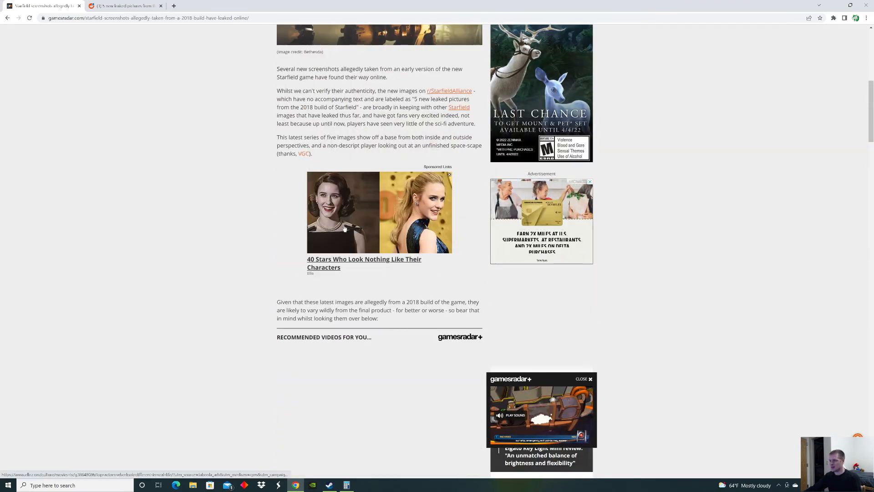
Scroll up to the headline image, then down to the opening paragraphs about the 2018 leaks.
scroll("up", 3)
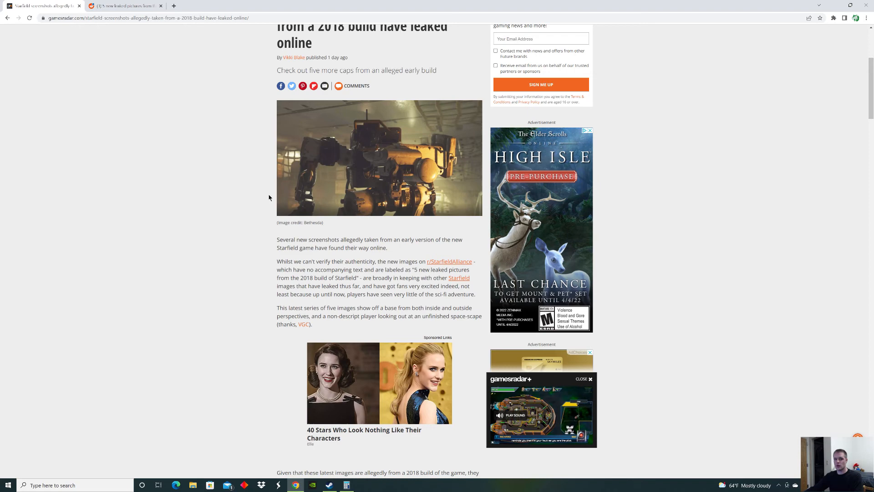
left_click(589, 131)
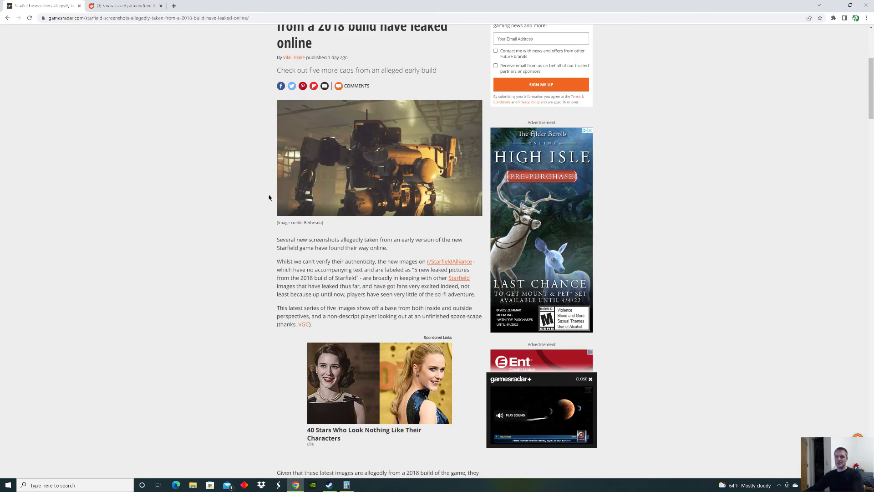
mouse_move(213, 282)
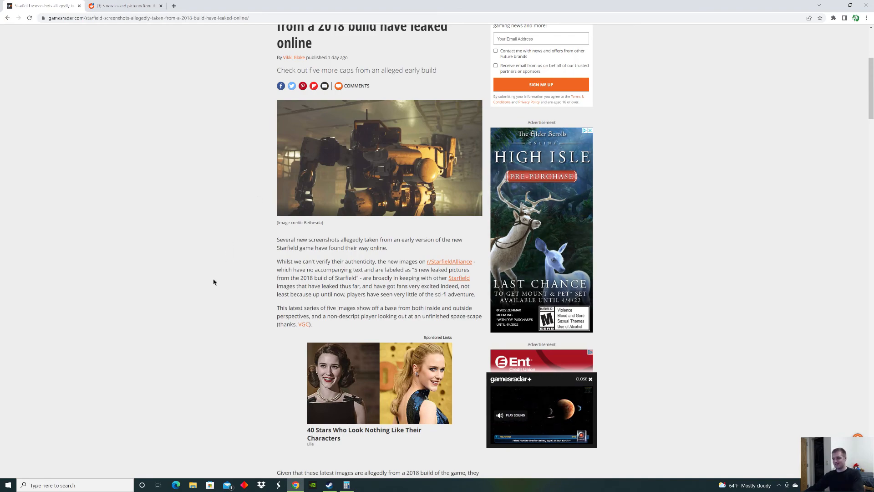
scroll("down", 3)
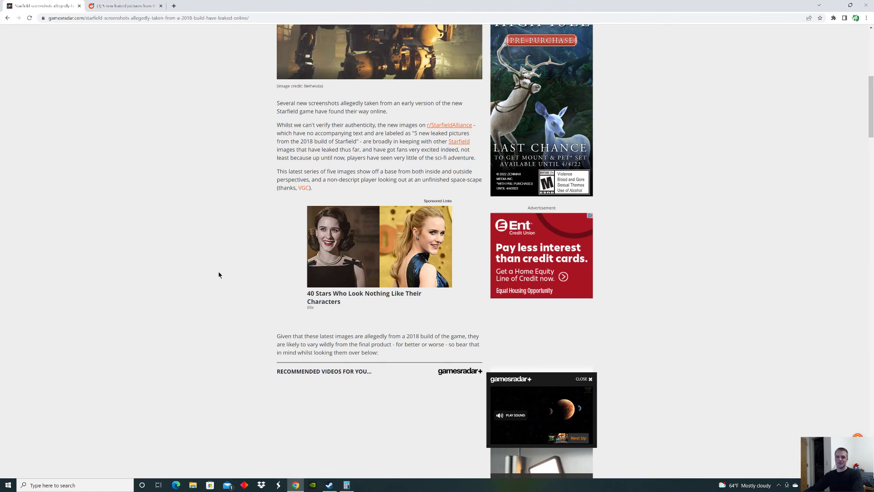